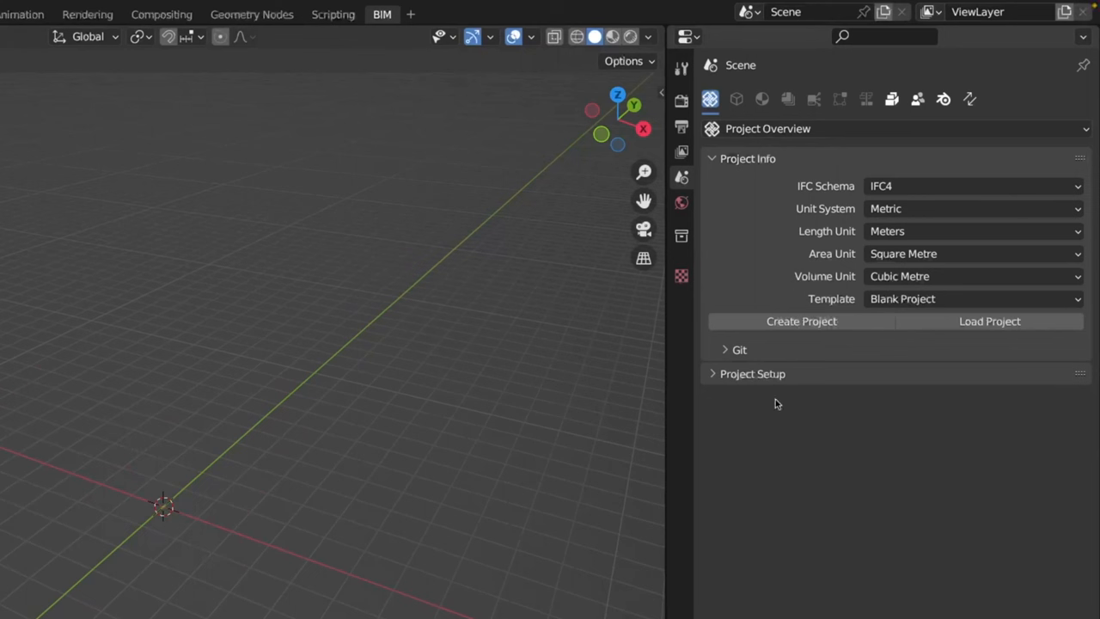
# Expand the BIM Project Setup panel and its Links subpanel.
pyautogui.click(751, 373)
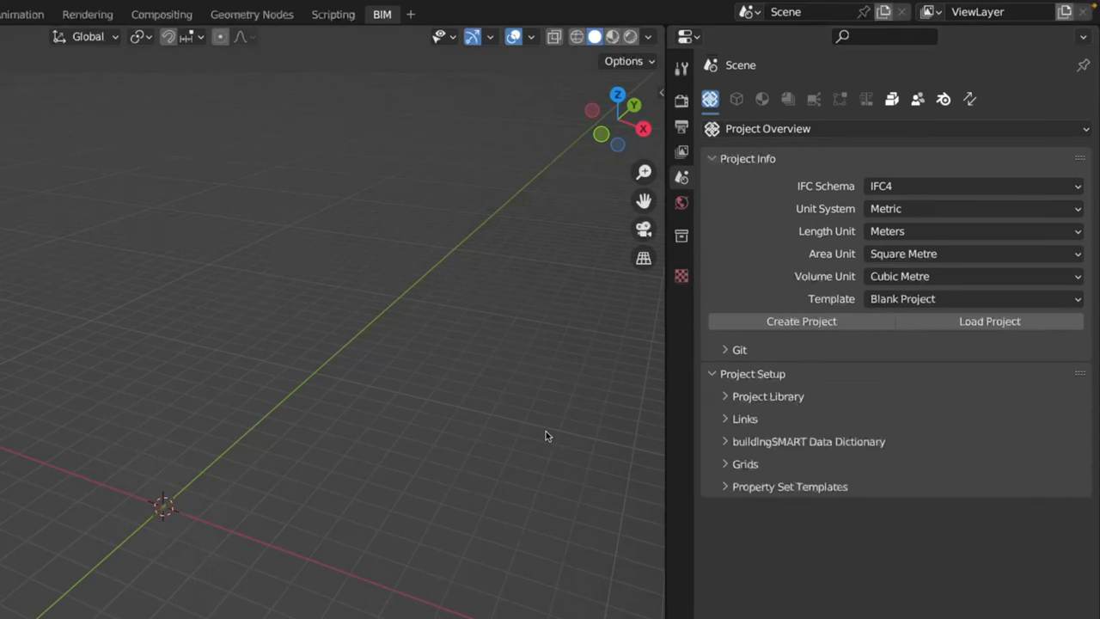
pyautogui.moveTo(536, 411)
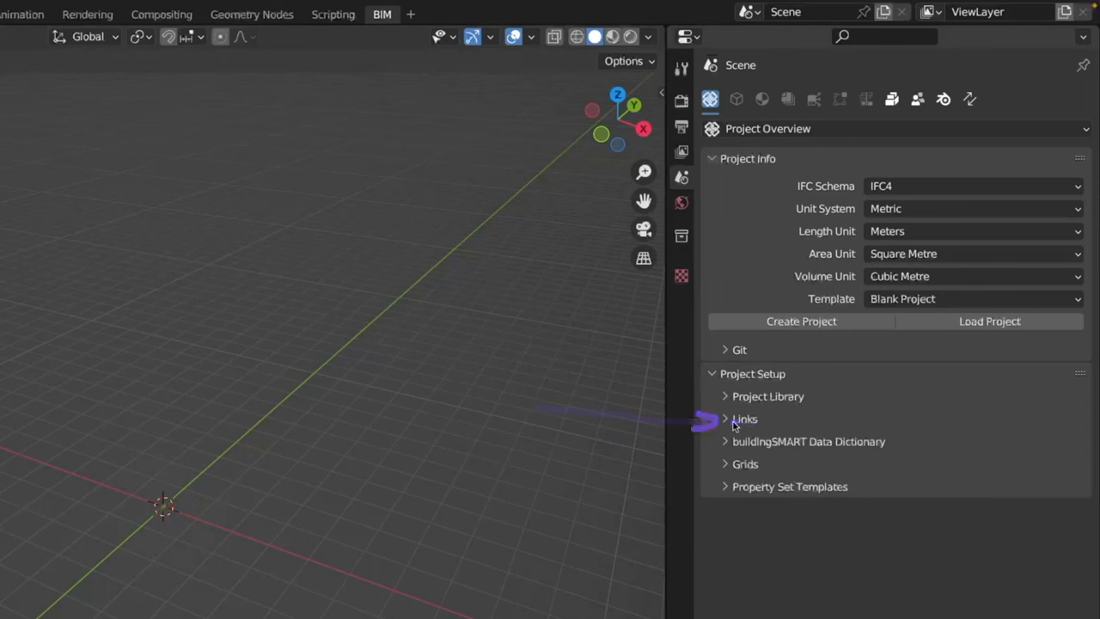
pyautogui.click(725, 419)
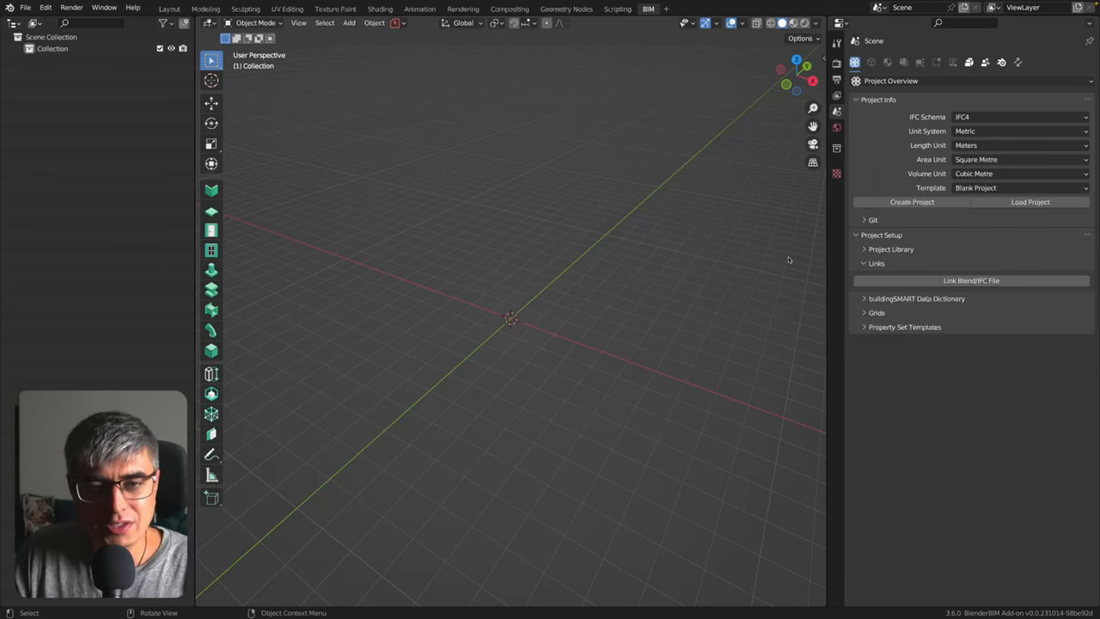
pyautogui.moveTo(825, 227)
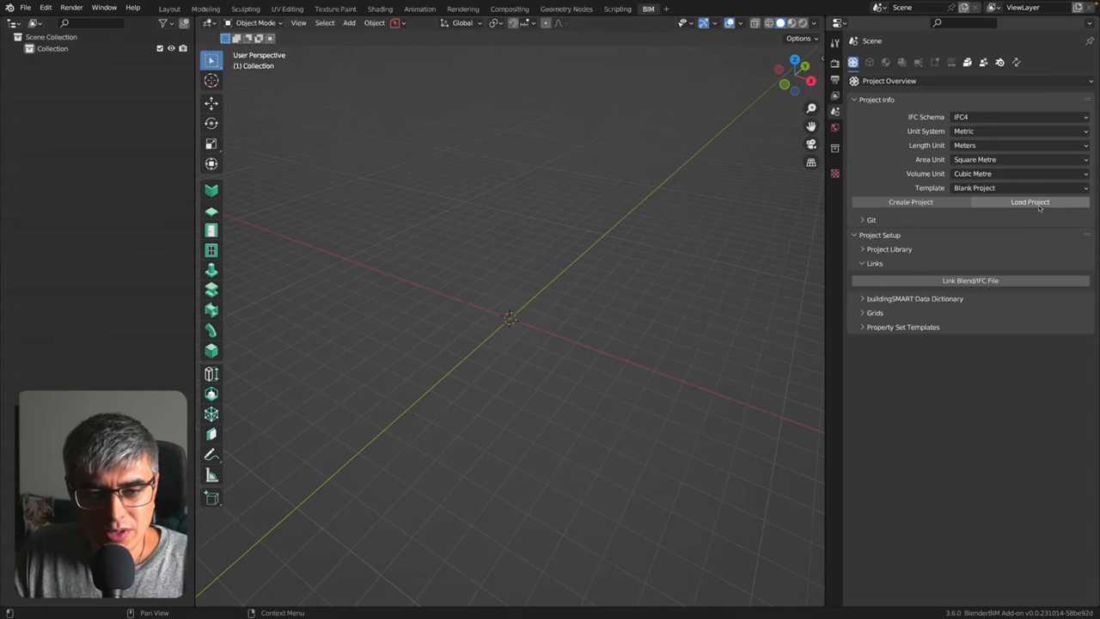
# Load the landscape IFC project 12345_123456_1234567_LARK_0_0.ifc from the Statsbygg folder.
pyautogui.click(1030, 201)
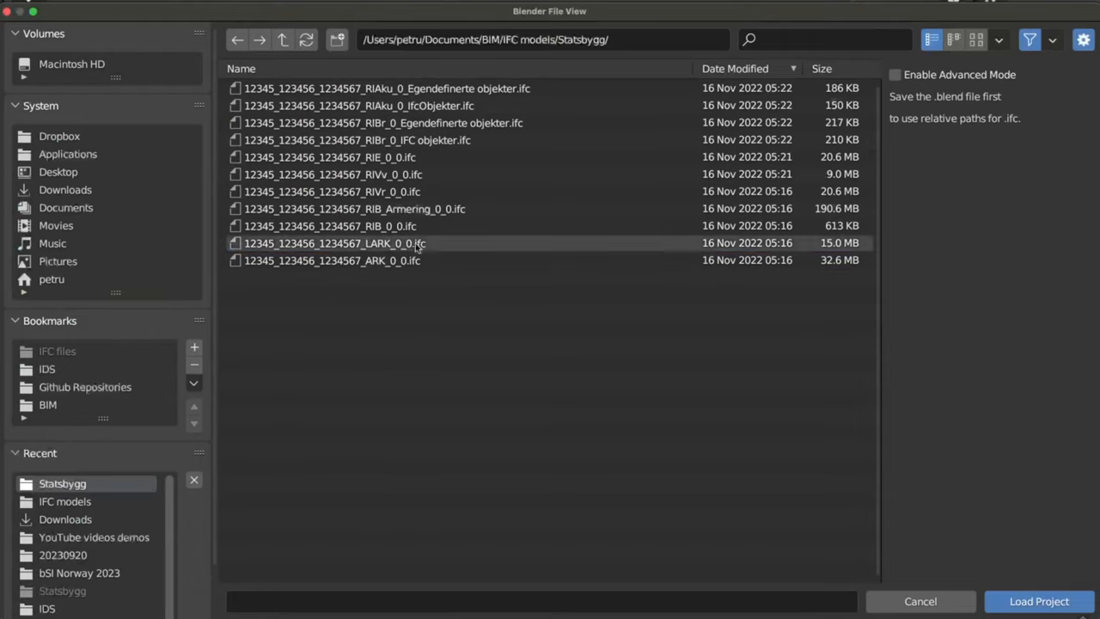
pyautogui.click(1038, 602)
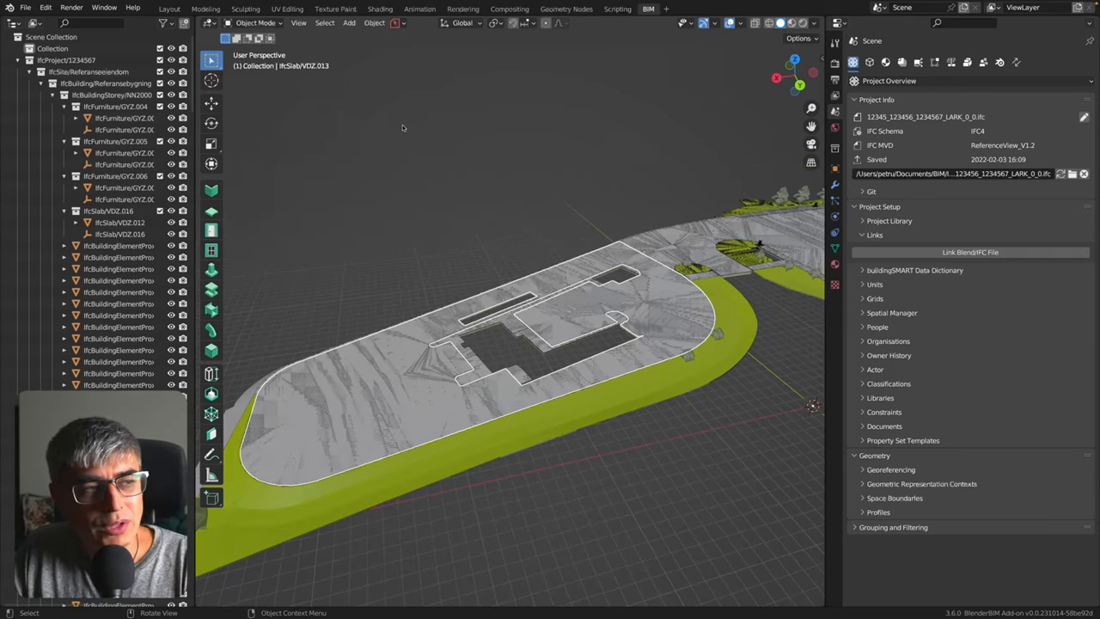
# Save the loaded landscape scene as LARK.blend in the Statsbygg folder.
pyautogui.click(24, 7)
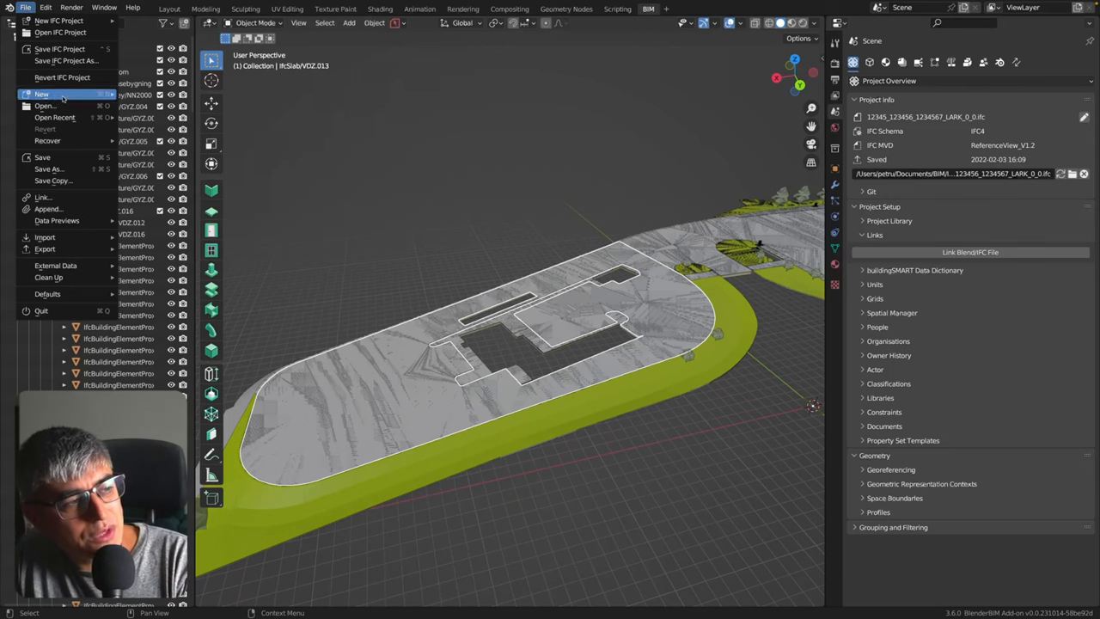
pyautogui.moveTo(50, 168)
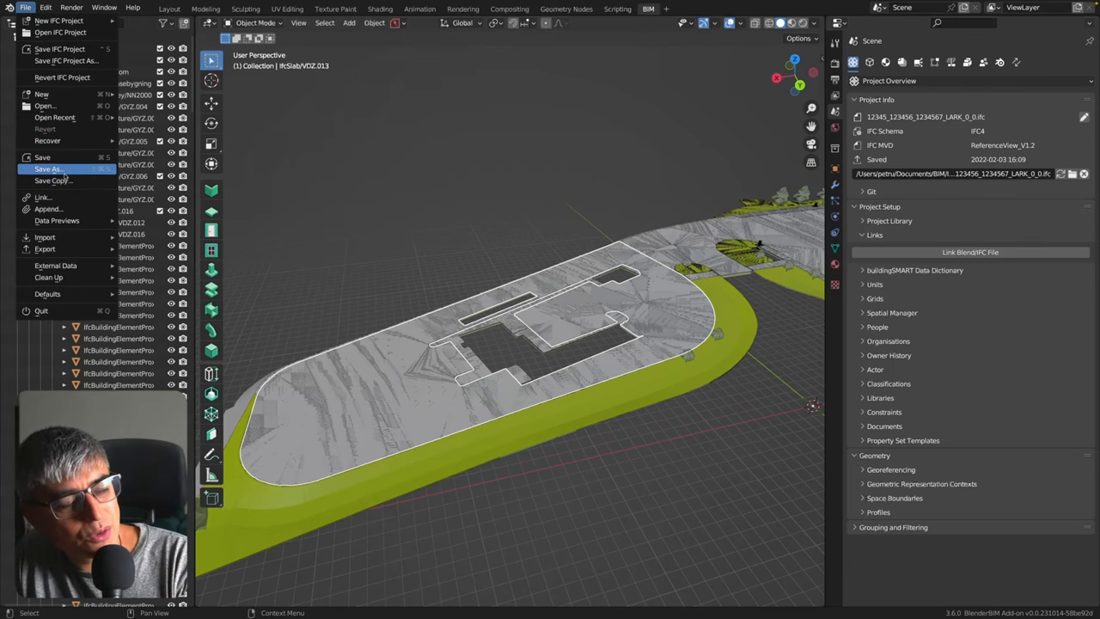
pyautogui.click(54, 180)
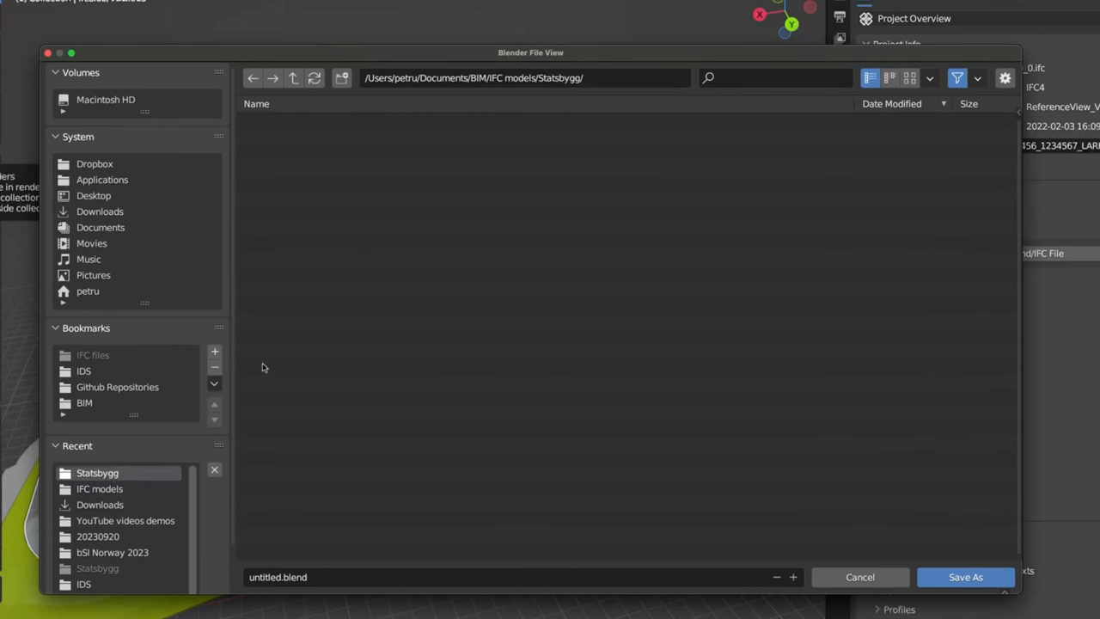
pyautogui.click(284, 578)
pyautogui.write('LARK')
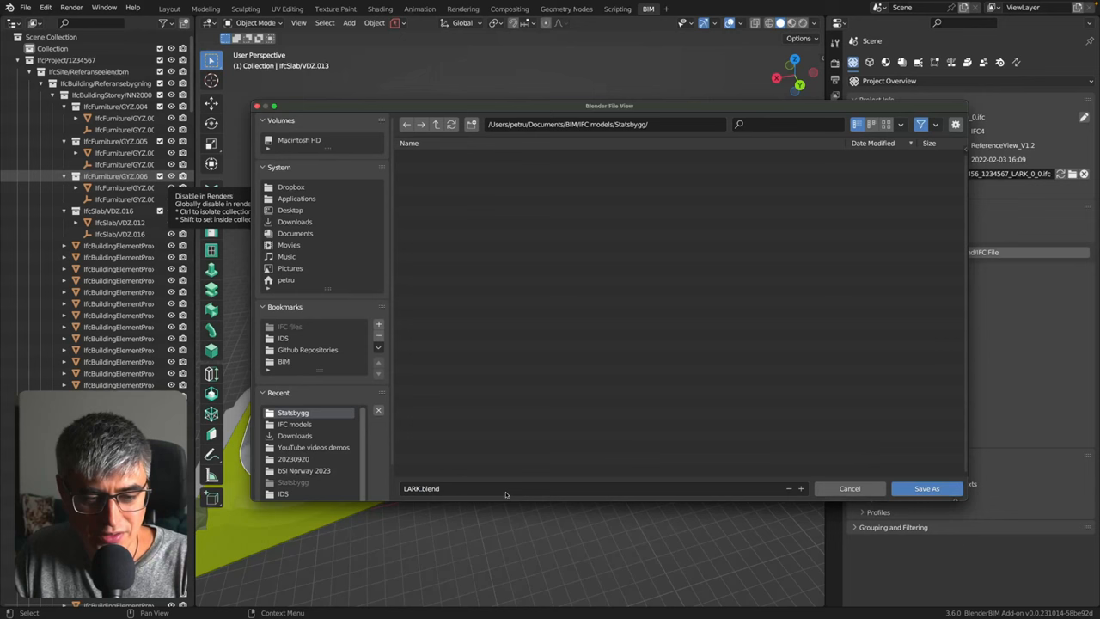
pyautogui.click(927, 488)
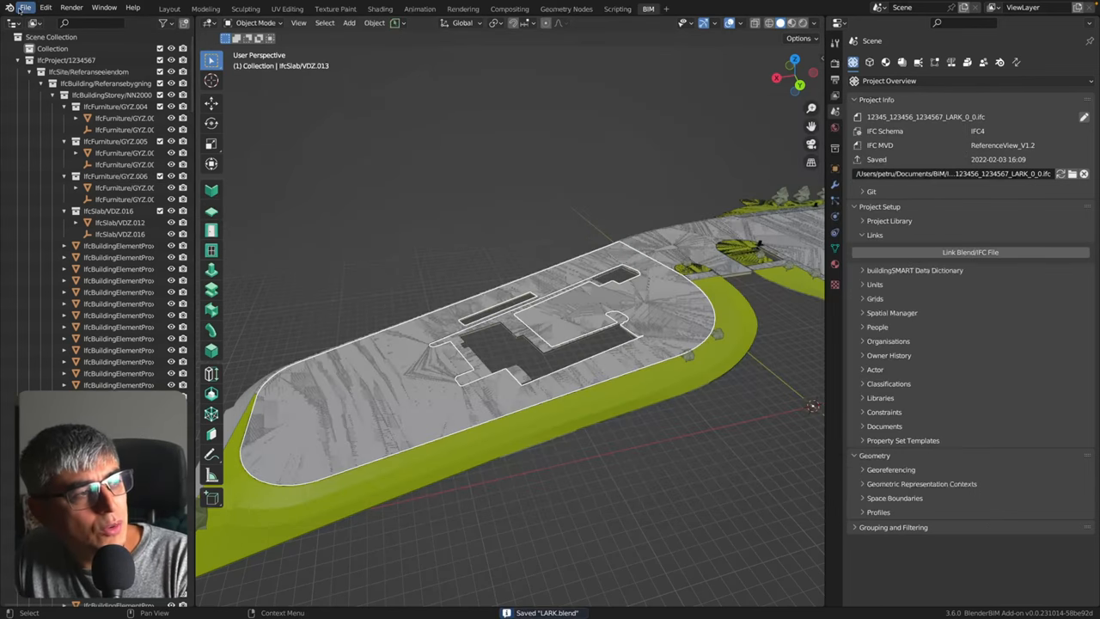
# Start a new empty scene and link LARK.blend as a reference in Project Setup Links.
pyautogui.click(24, 6)
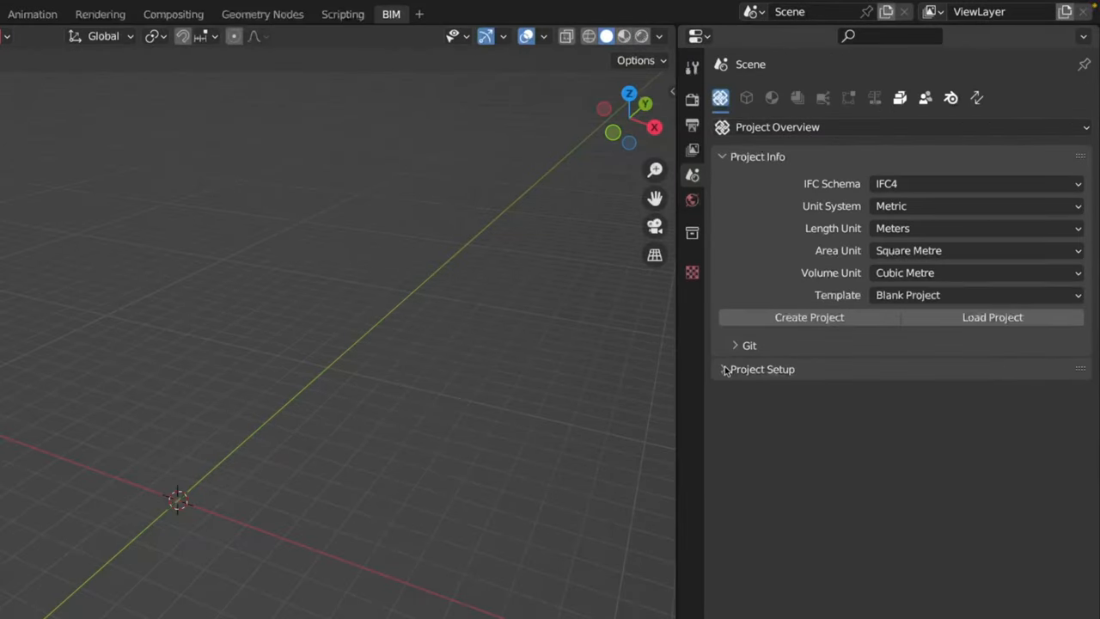
pyautogui.click(992, 316)
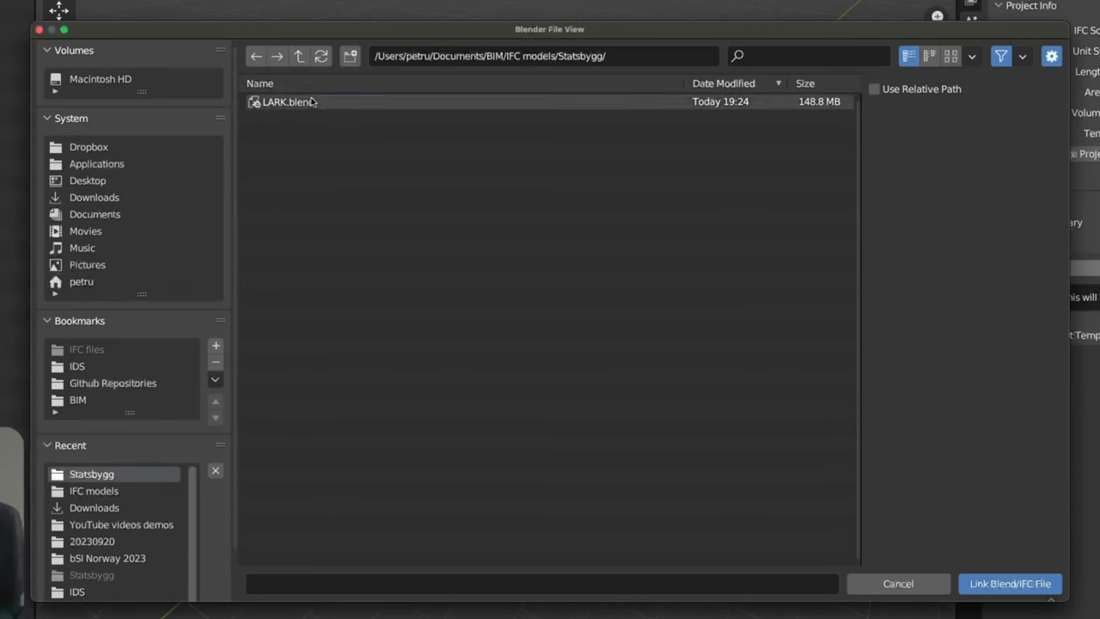
pyautogui.click(1011, 585)
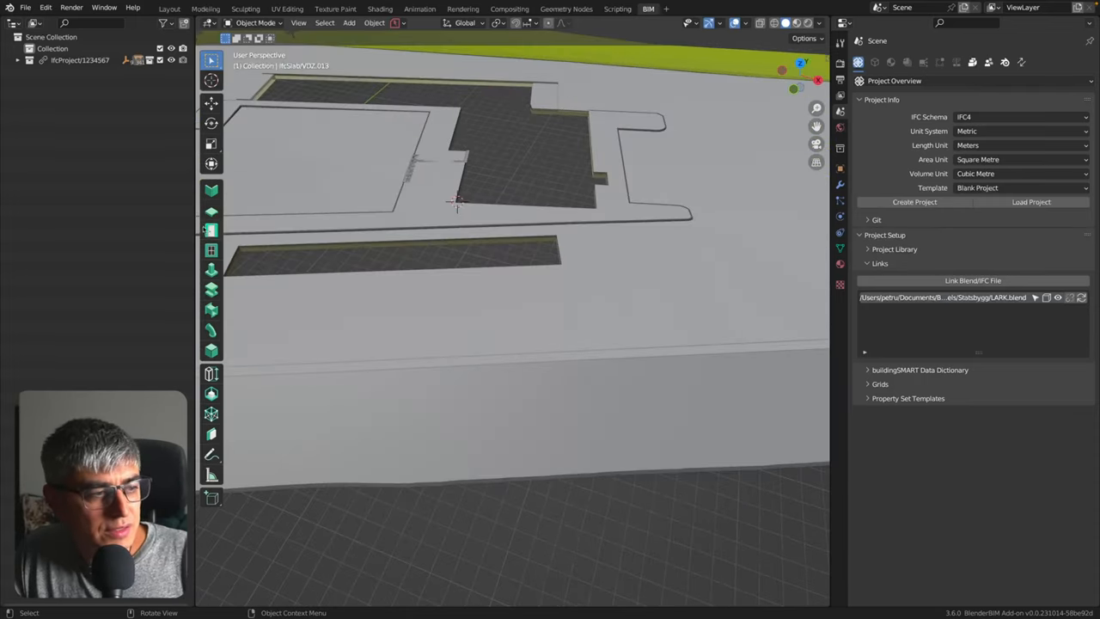
pyautogui.click(209, 210)
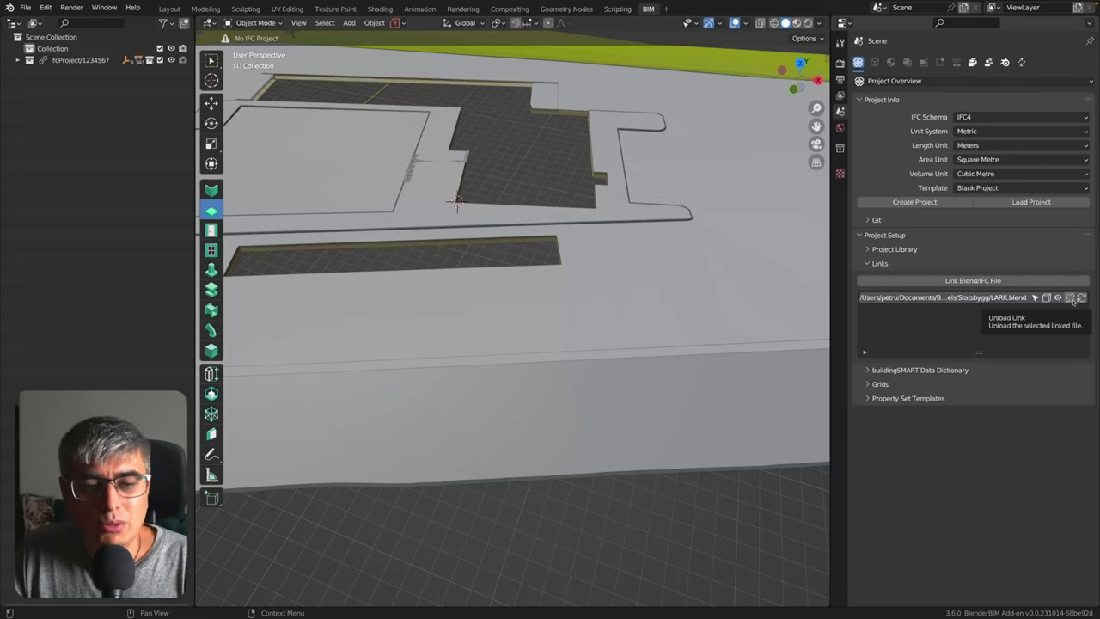
pyautogui.click(1045, 298)
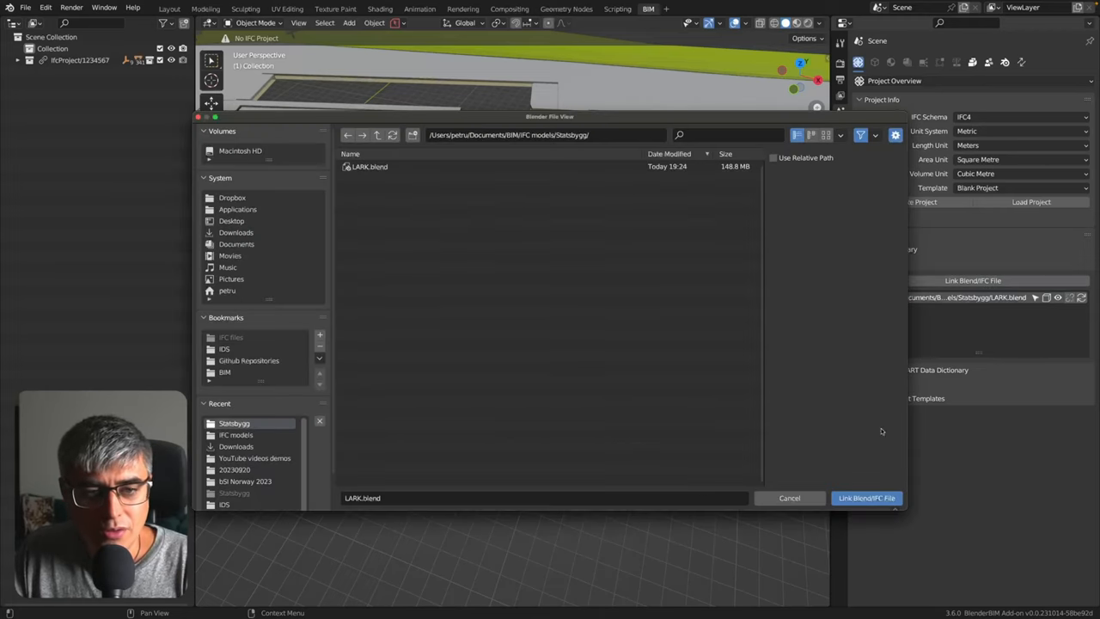
pyautogui.click(866, 499)
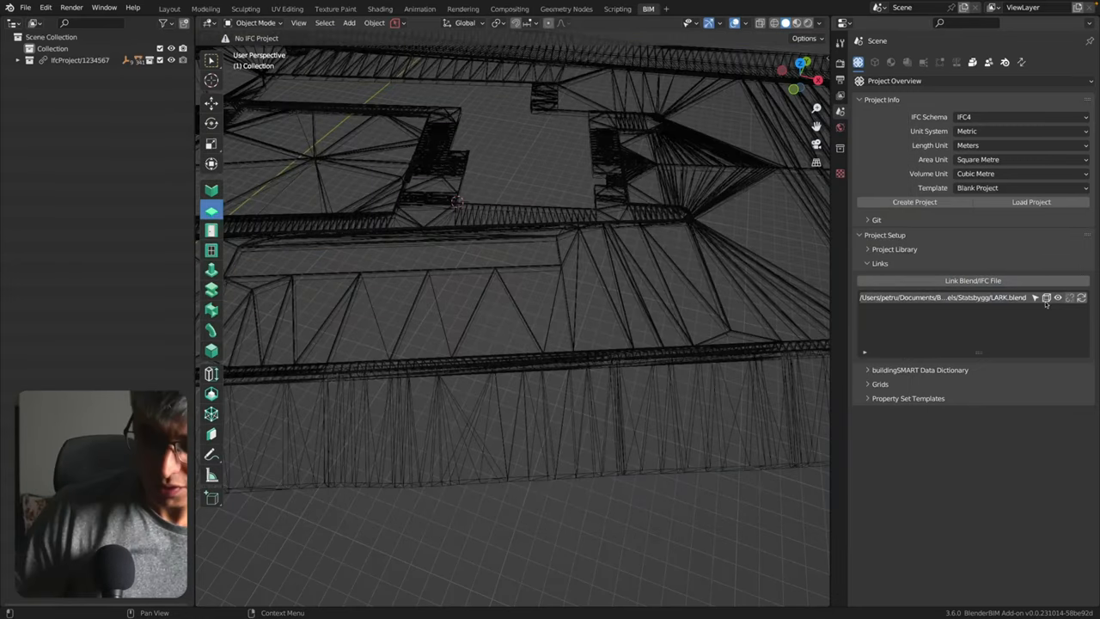
pyautogui.moveTo(1059, 297)
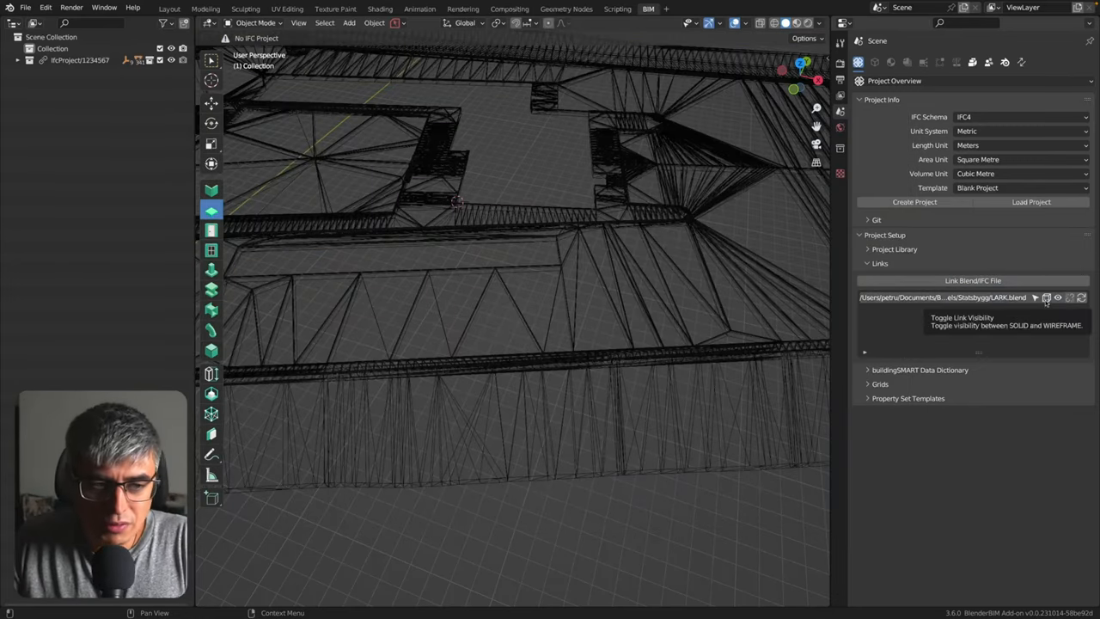
pyautogui.click(1047, 297)
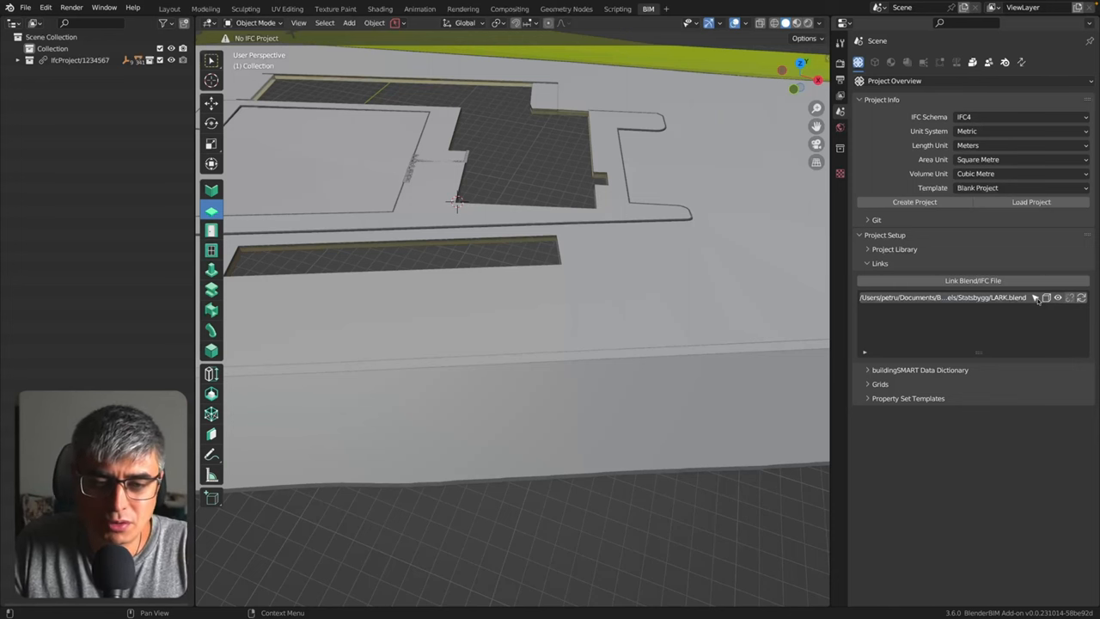
pyautogui.moveTo(994, 320)
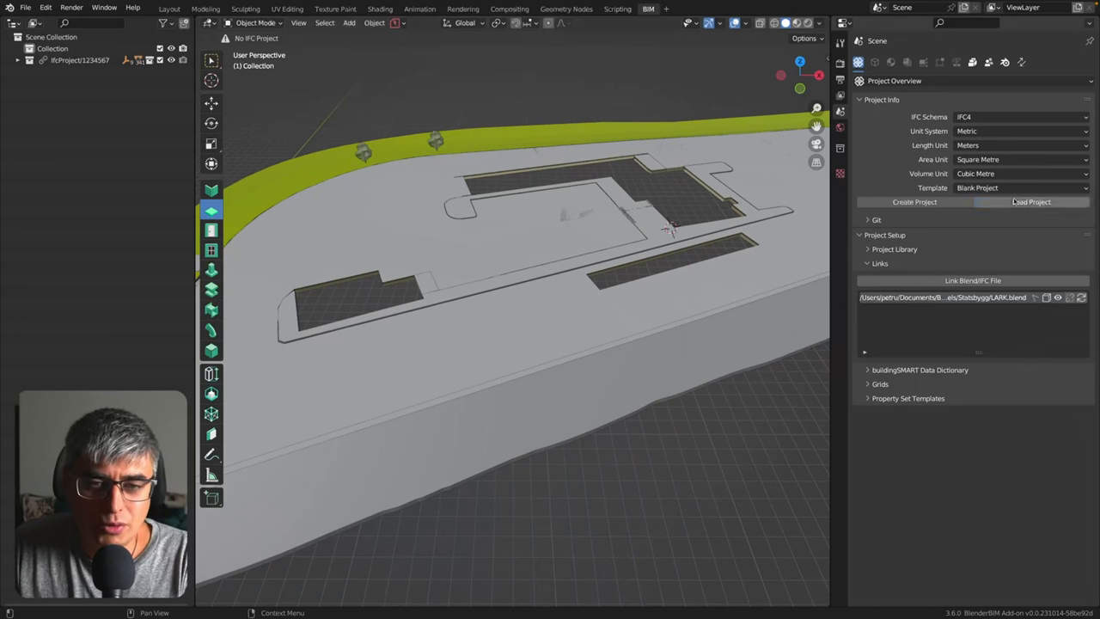
# Load the architectural IFC project 12345_123456_1234567_ARK_0_0.ifc from the Statsbygg folder.
pyautogui.click(1032, 201)
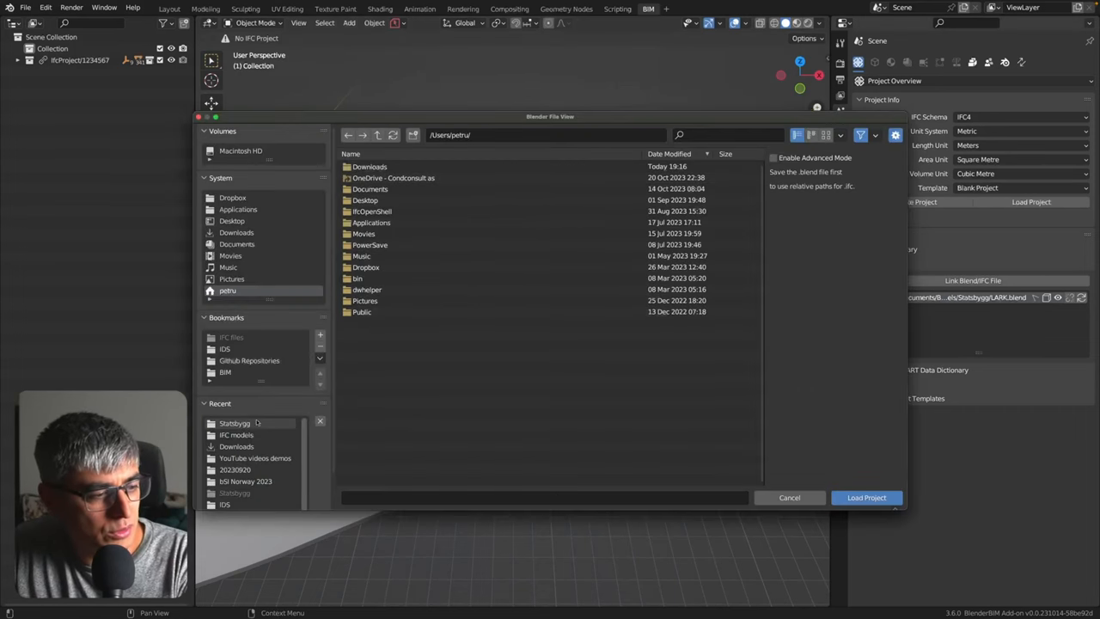
pyautogui.doubleClick(234, 423)
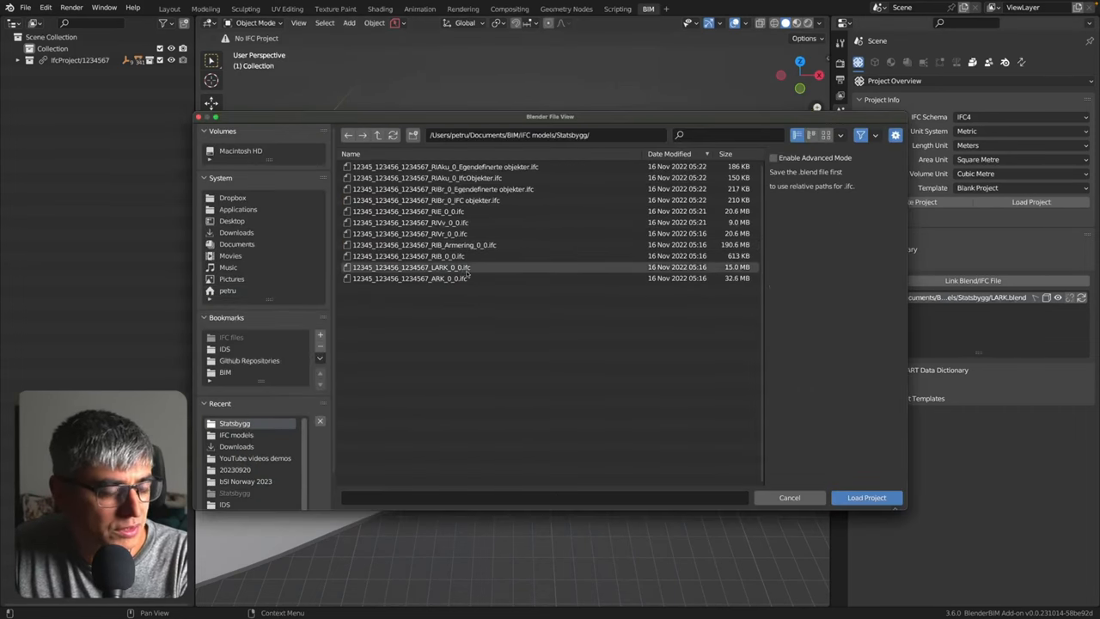
pyautogui.click(866, 497)
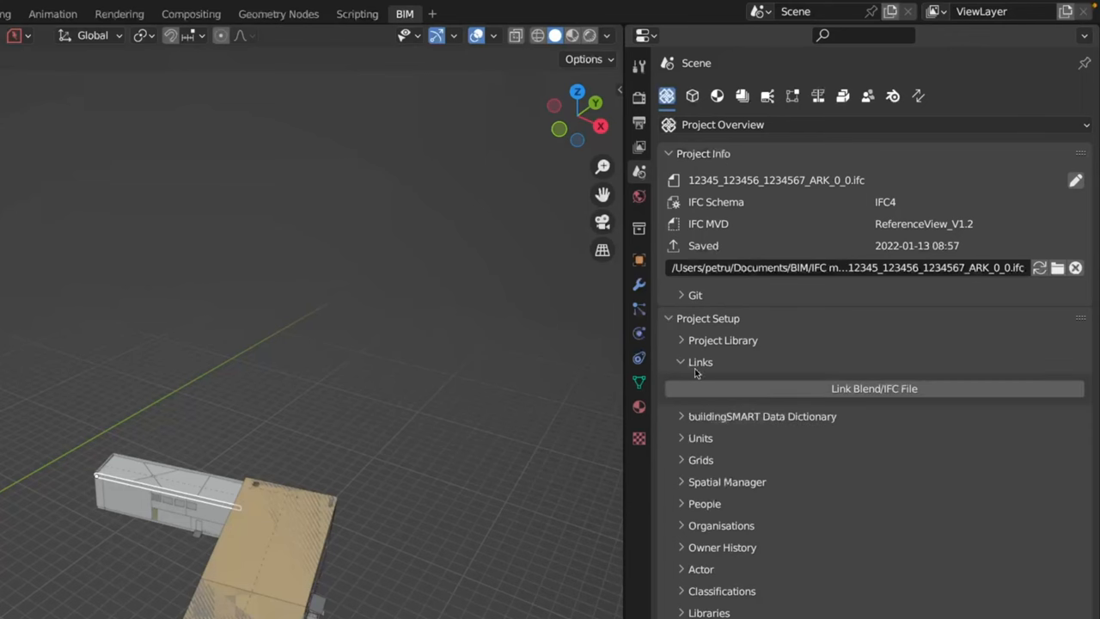
# Link LARK.blend as a reference so the landscape surrounds the ARK building.
pyautogui.click(873, 389)
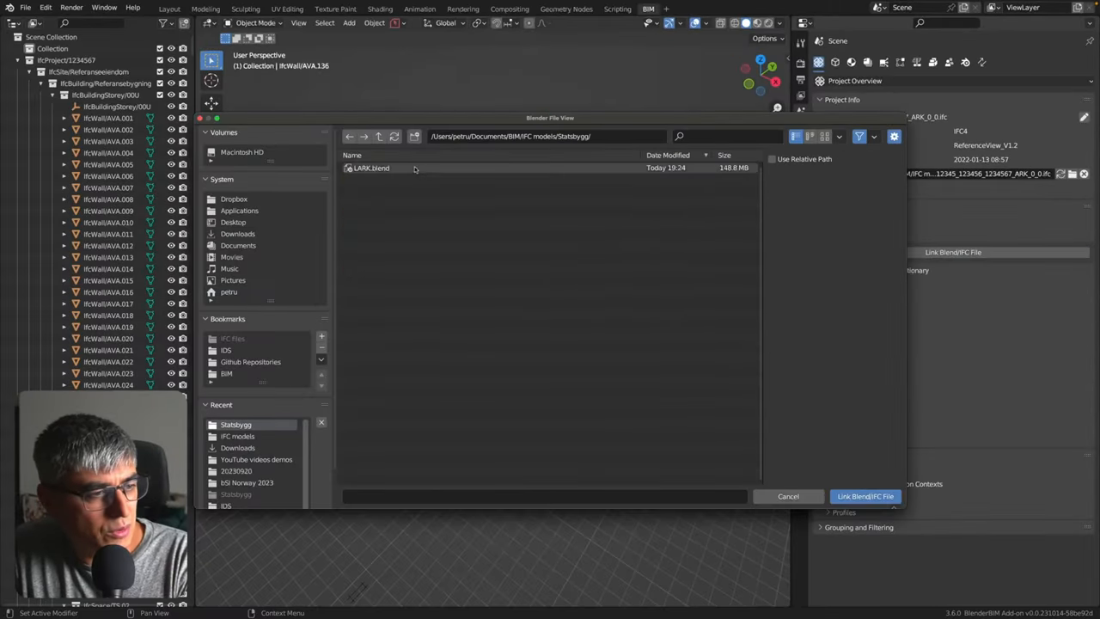
pyautogui.click(865, 495)
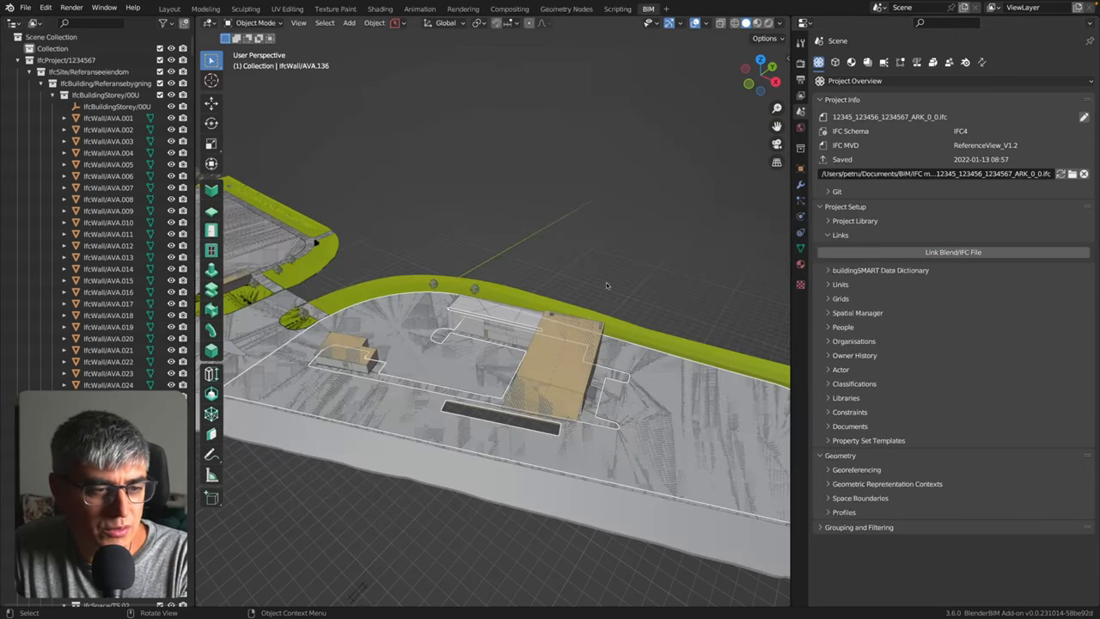